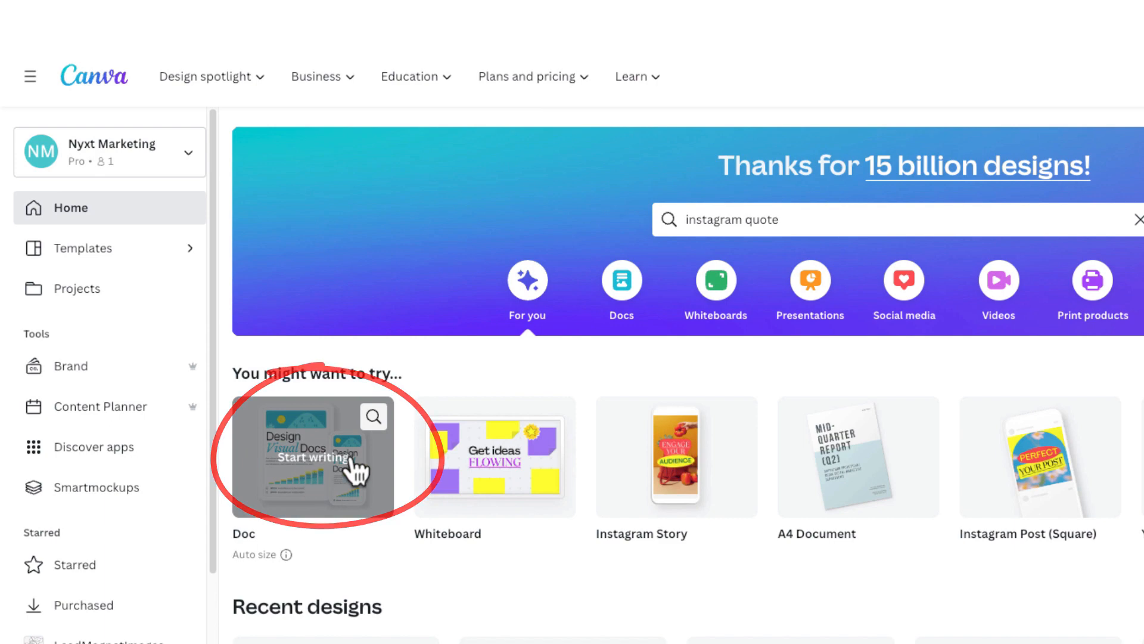
# Step: Create a new doc and ask Magic Write to 'write 10 positivity quotes with author'
pyautogui.click(314, 456)
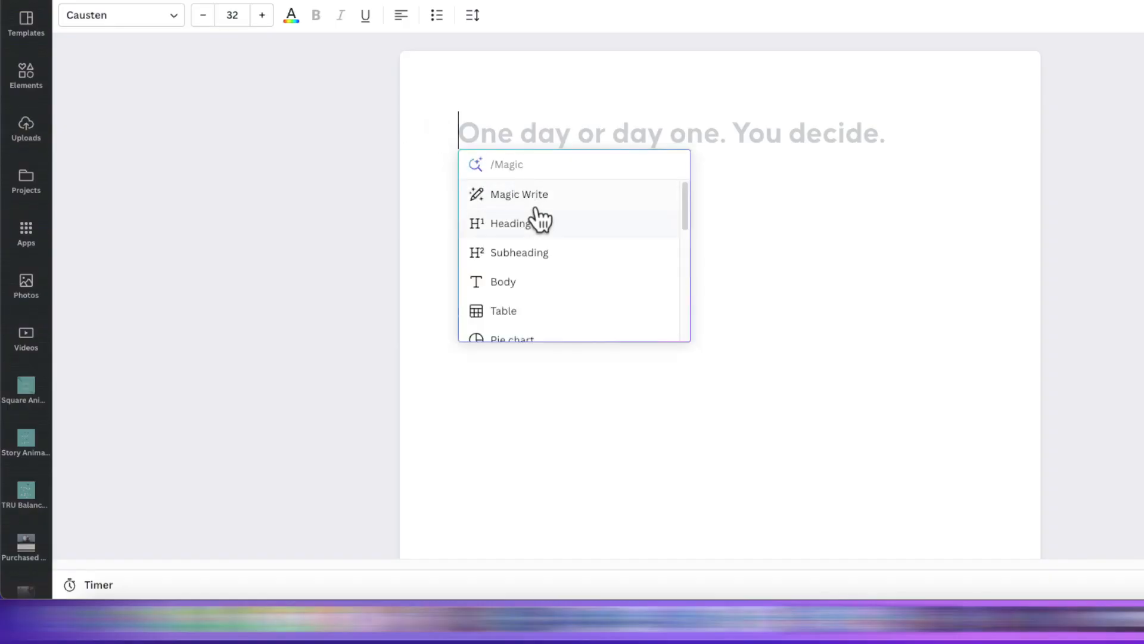
pyautogui.click(519, 193)
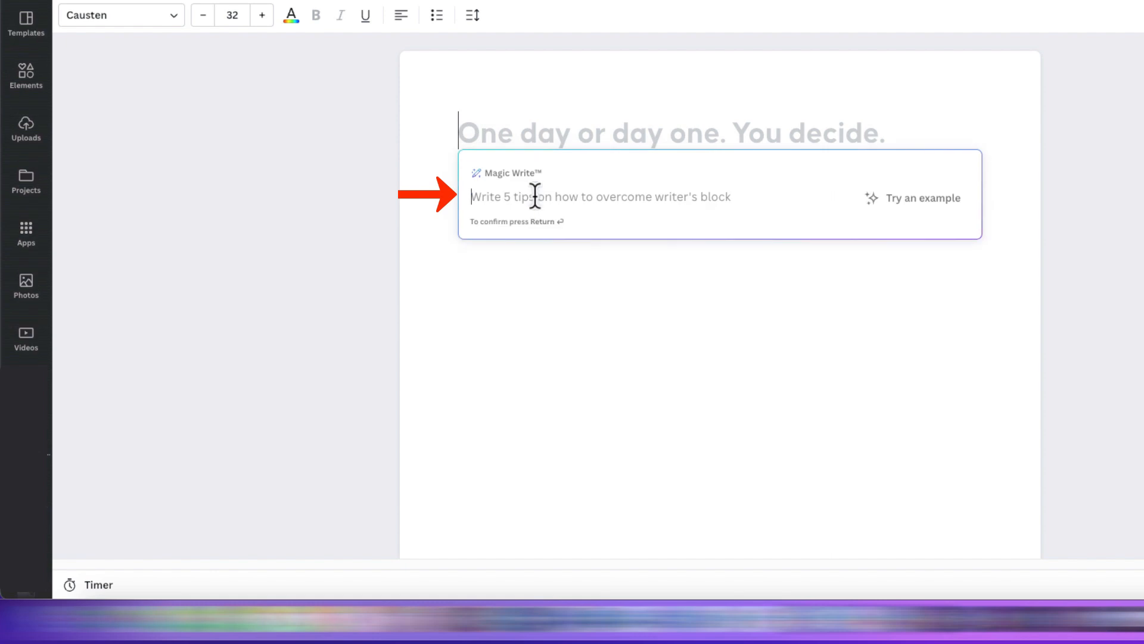
pyautogui.write('write 10 positivity quote')
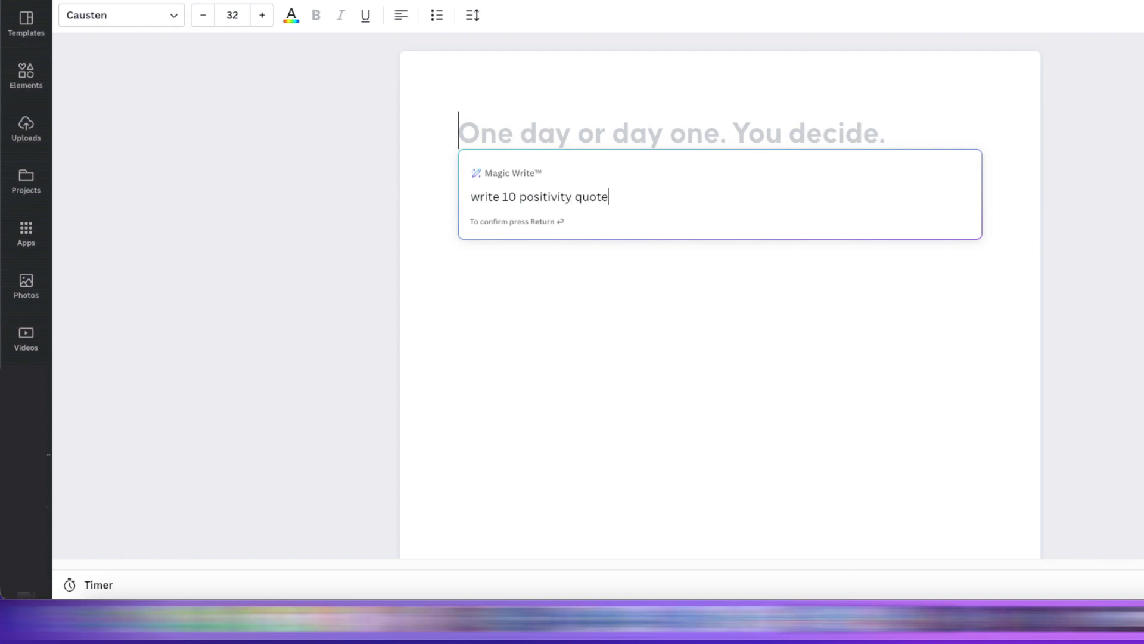
pyautogui.write('s with a')
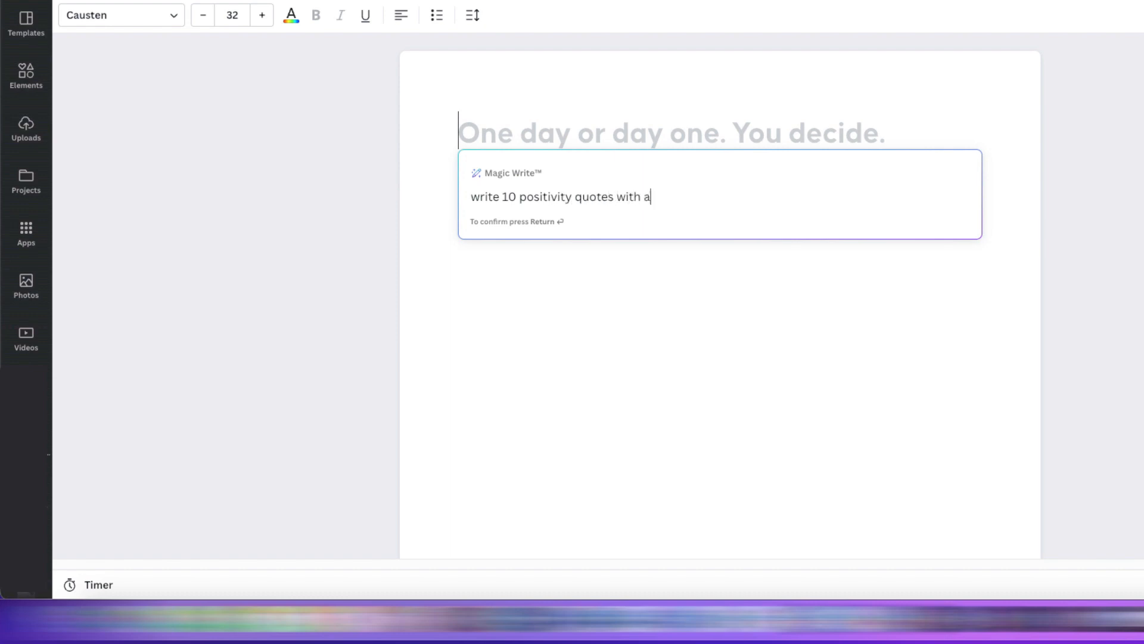
pyautogui.write('uthor')
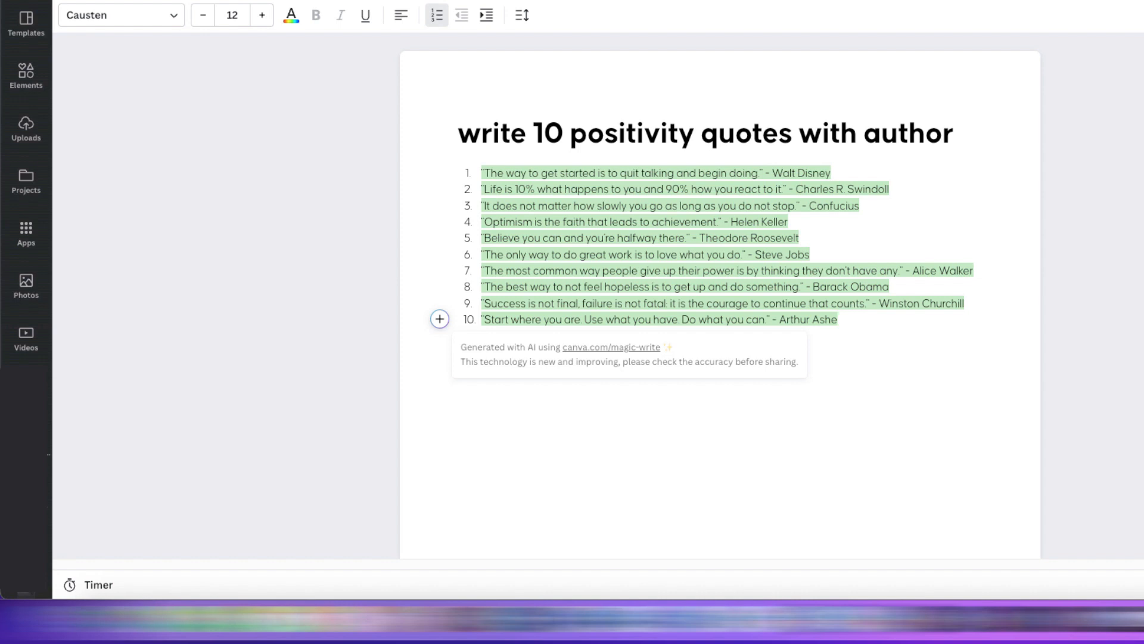
pyautogui.moveTo(620, 161)
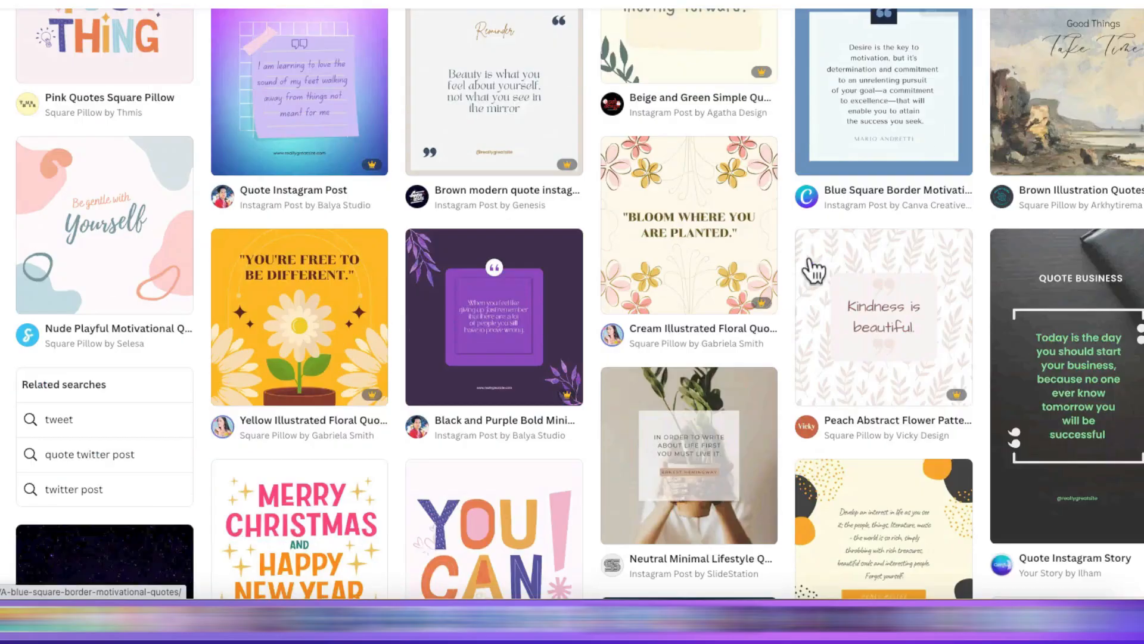
# Step: Customize the Simple Quote Instagram Post template and select its handle text for replacement
pyautogui.scroll(-3)
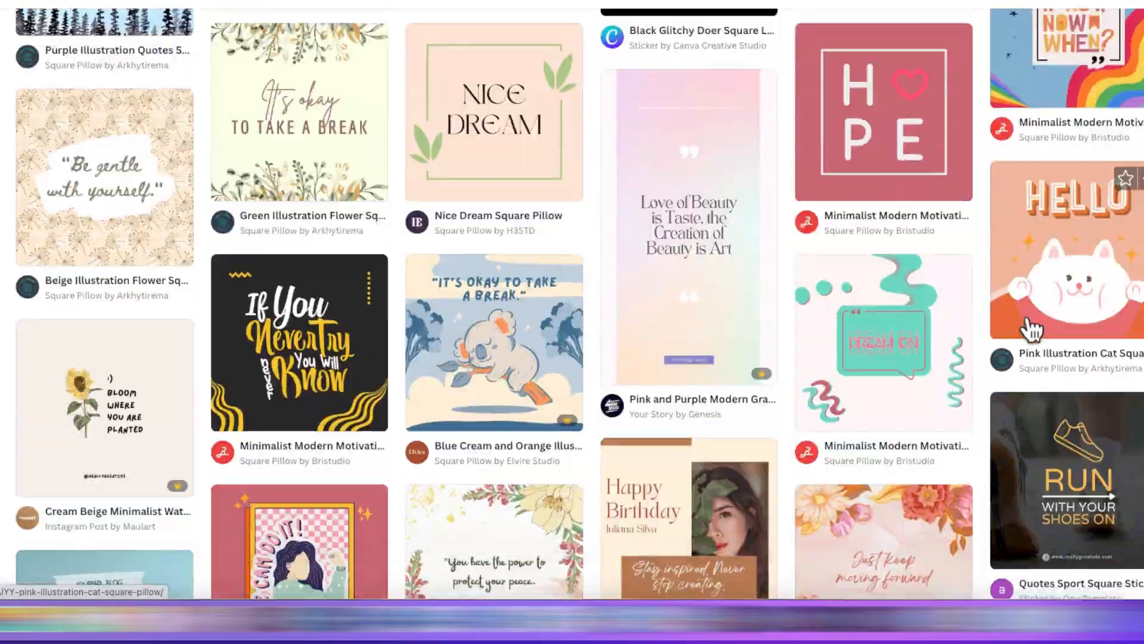
pyautogui.scroll(-3)
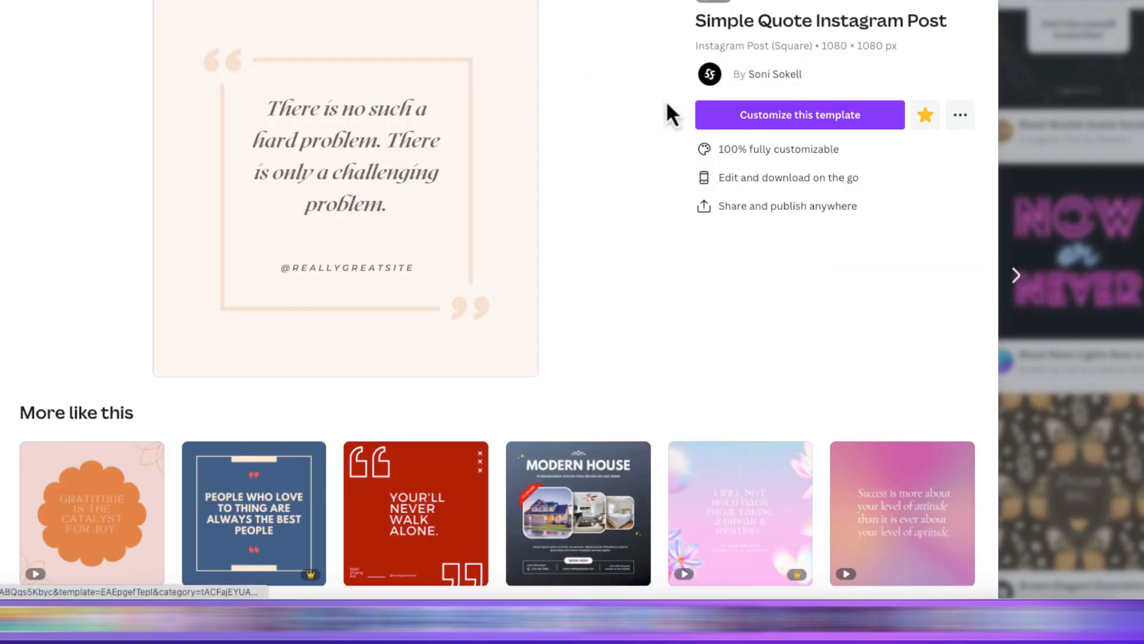
pyautogui.click(799, 114)
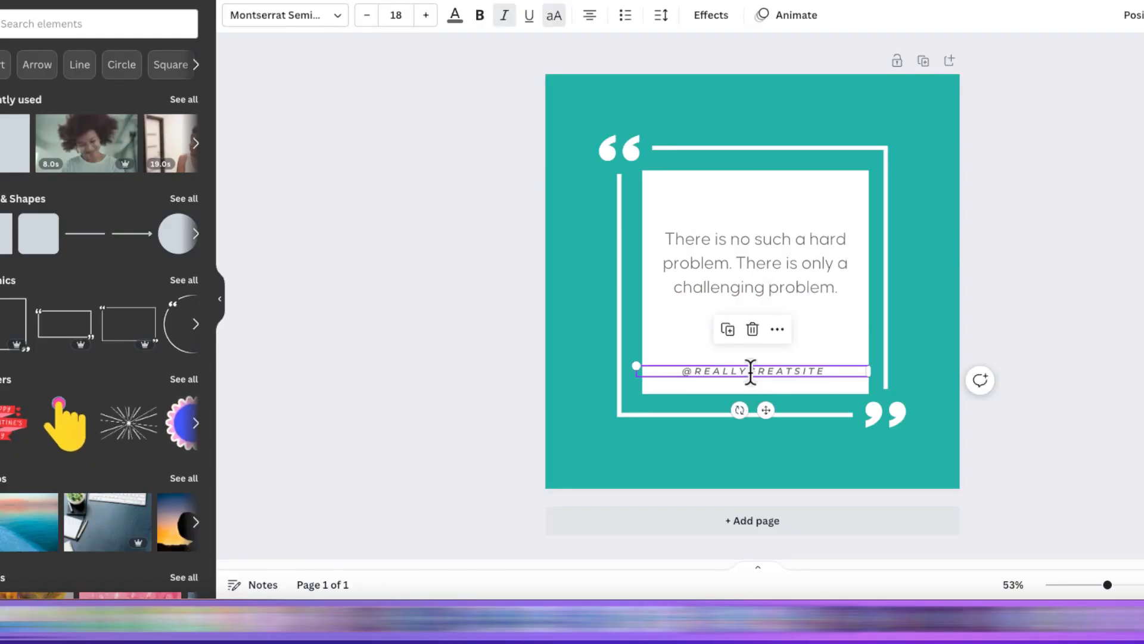
pyautogui.tripleClick(752, 371)
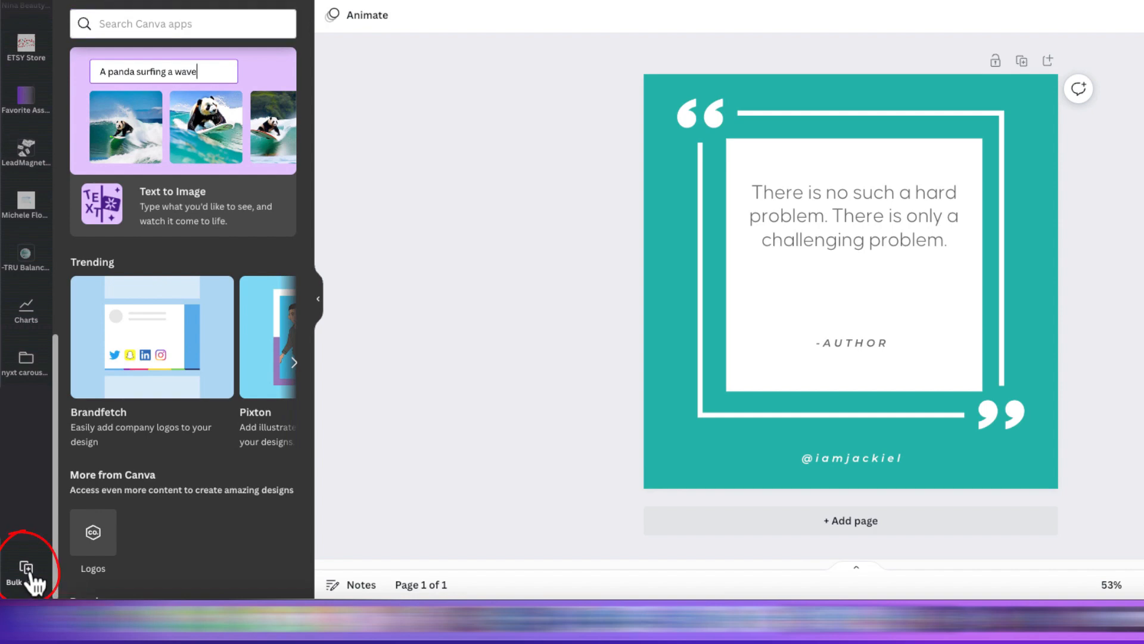
# Step: Start Bulk create with manual data entry and name the columns Quote and Author
pyautogui.click(25, 573)
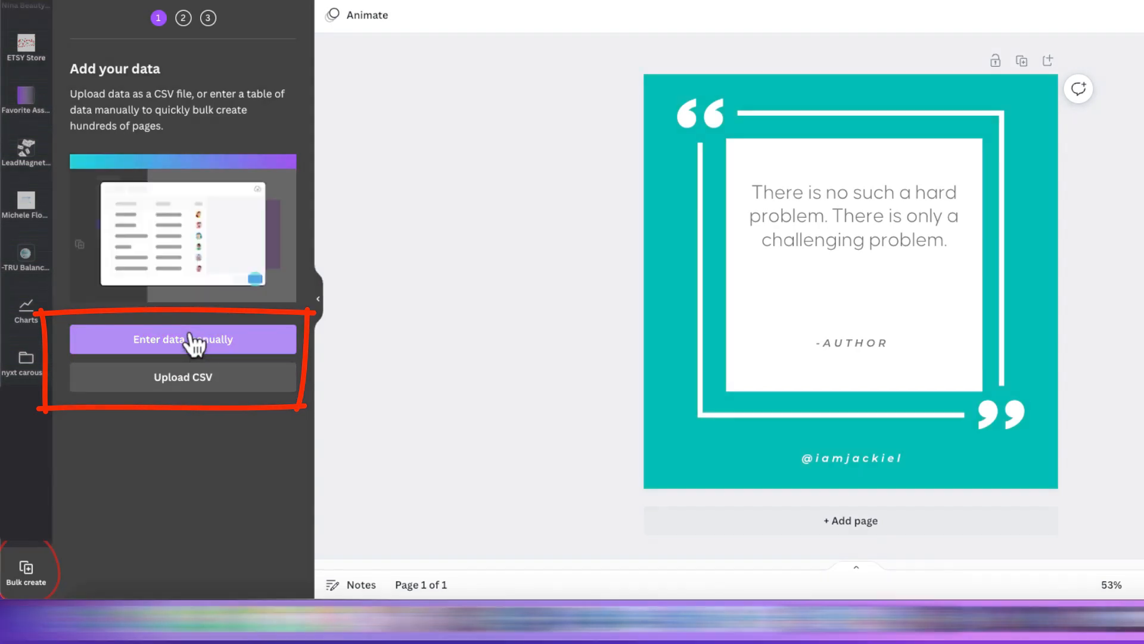
pyautogui.click(182, 339)
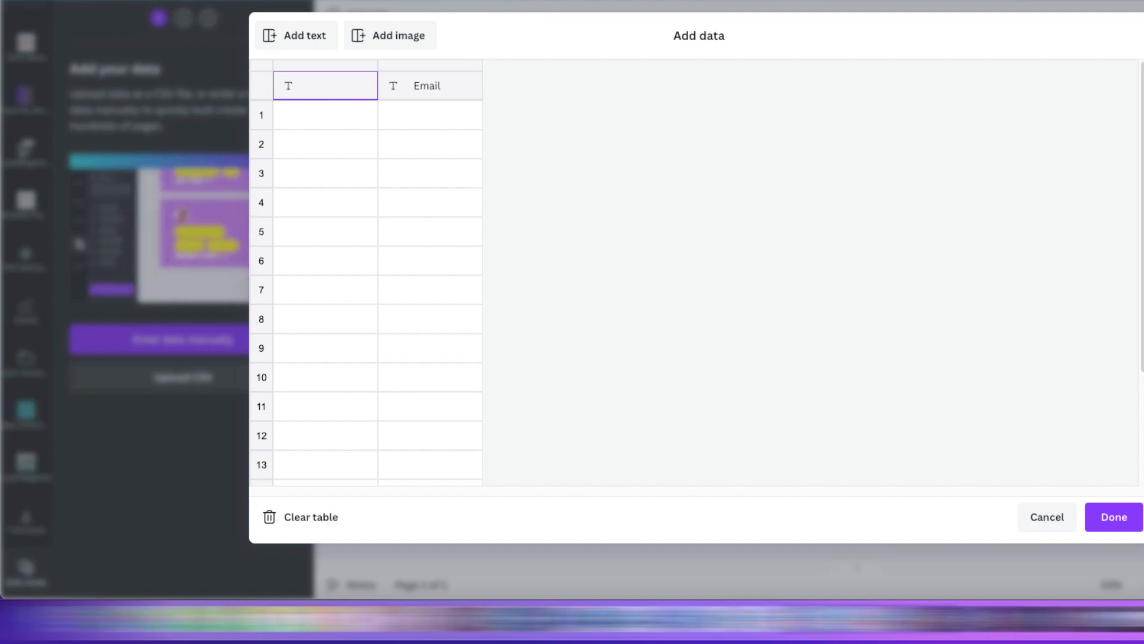
pyautogui.write('Quote')
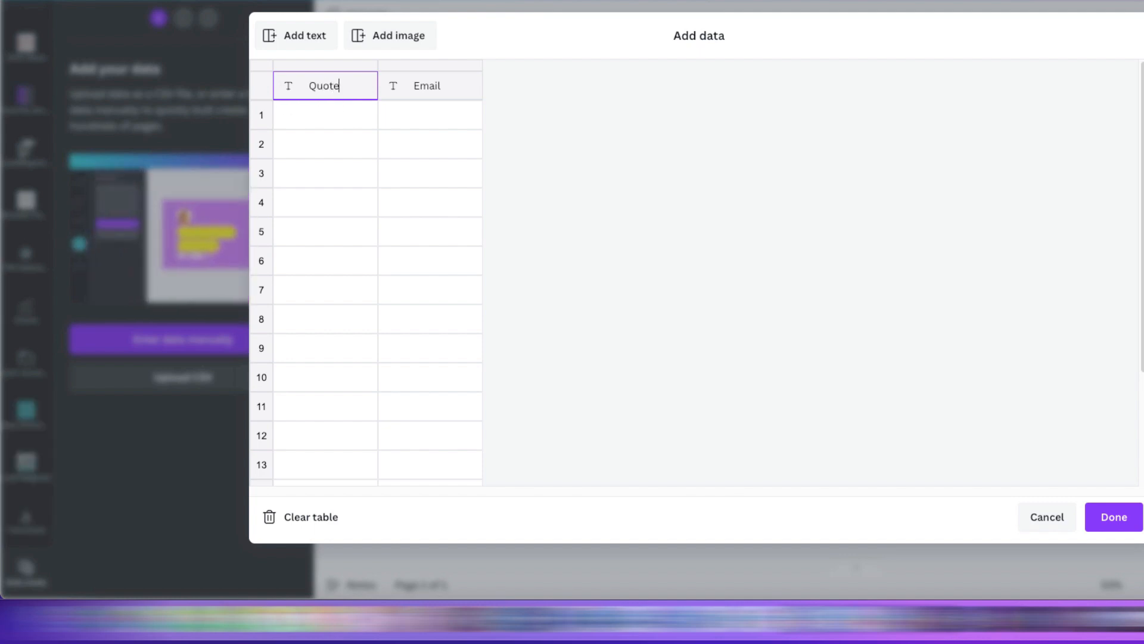
pyautogui.write('Author')
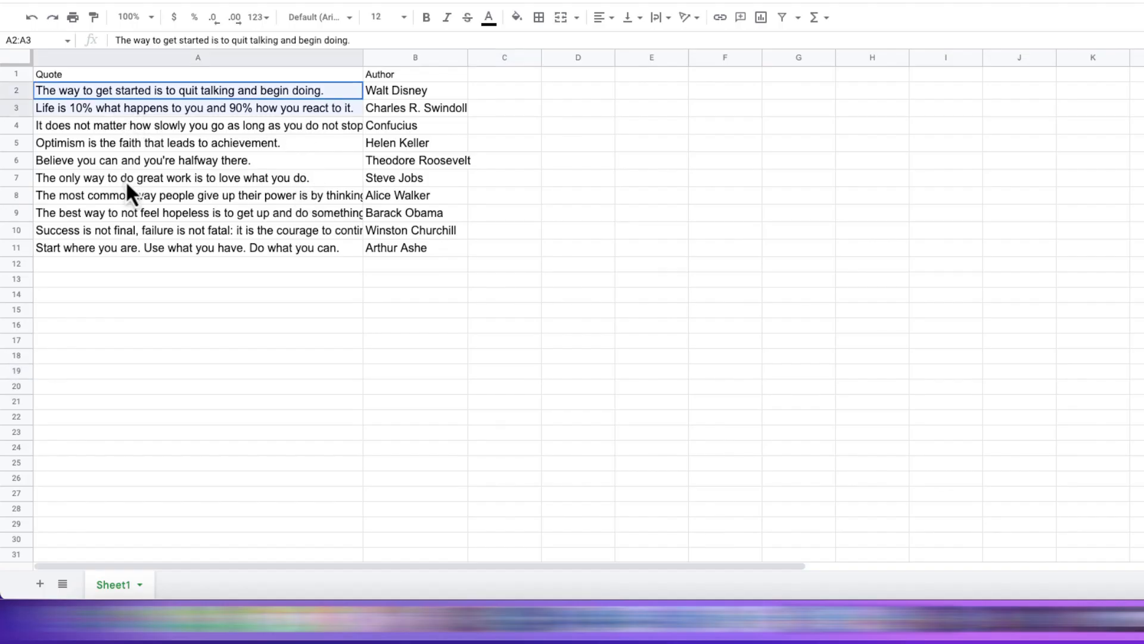
# Step: Copy the ten quotes and authors from Google Sheets into the Canva data table
pyautogui.moveTo(182, 90); pyautogui.dragTo(182, 248)
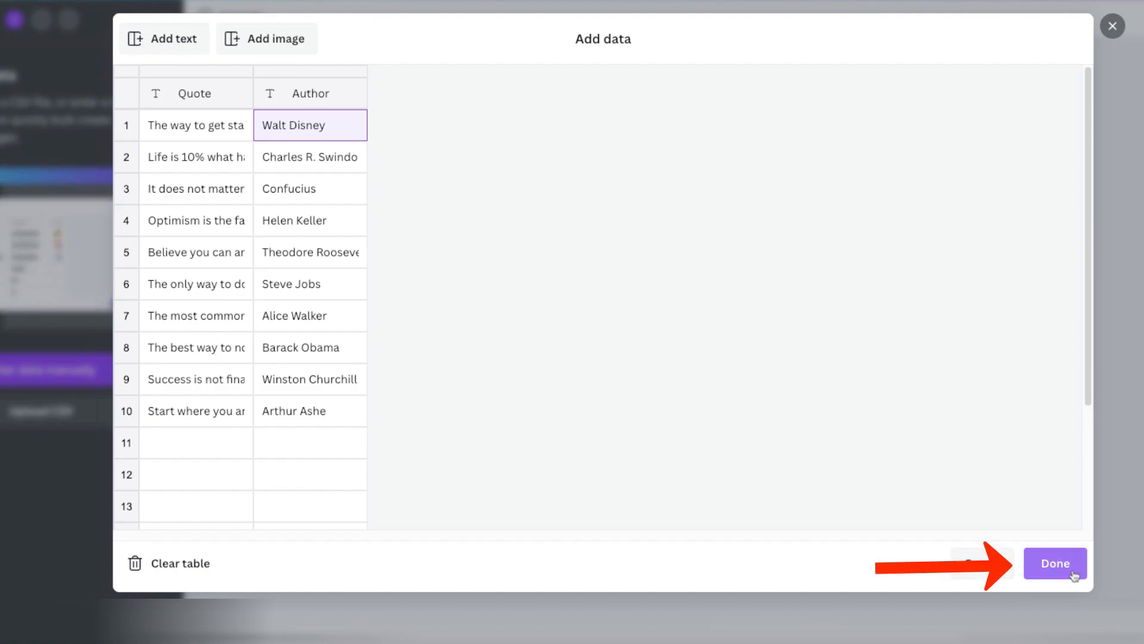
# Step: Connect the quote text to the Quote field and the author line to the Author field
pyautogui.click(1055, 563)
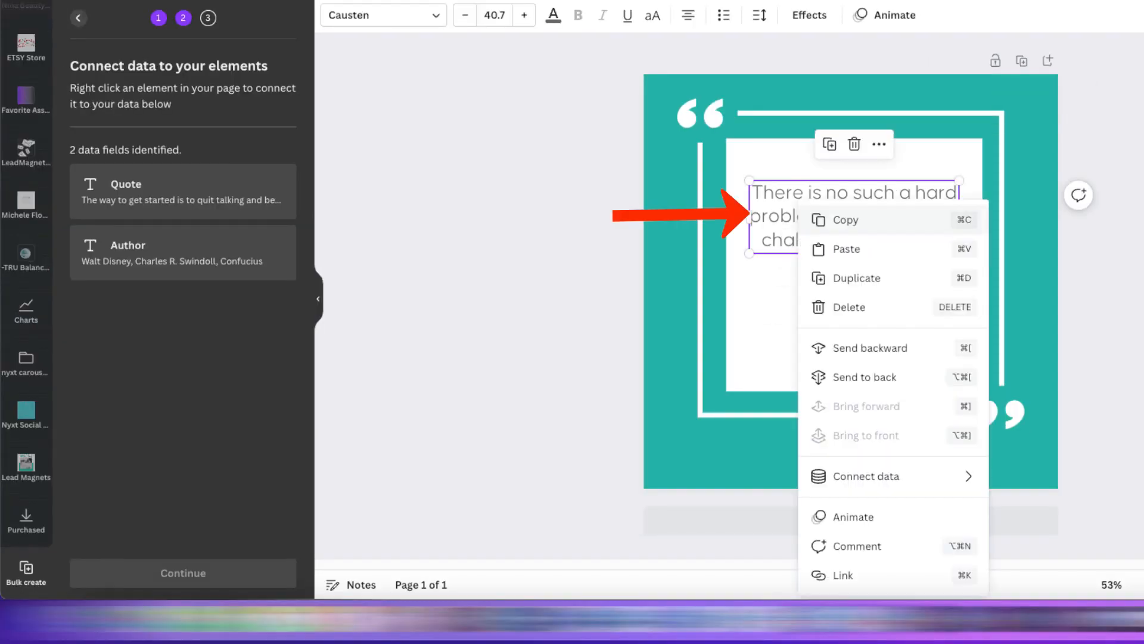
pyautogui.moveTo(866, 476)
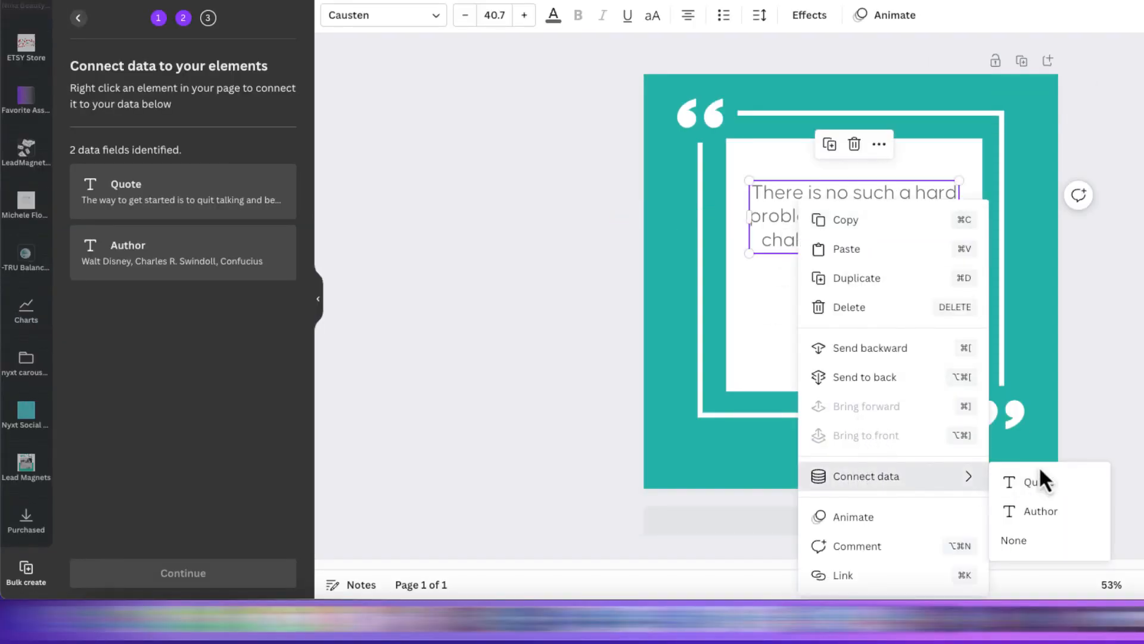
pyautogui.click(1035, 482)
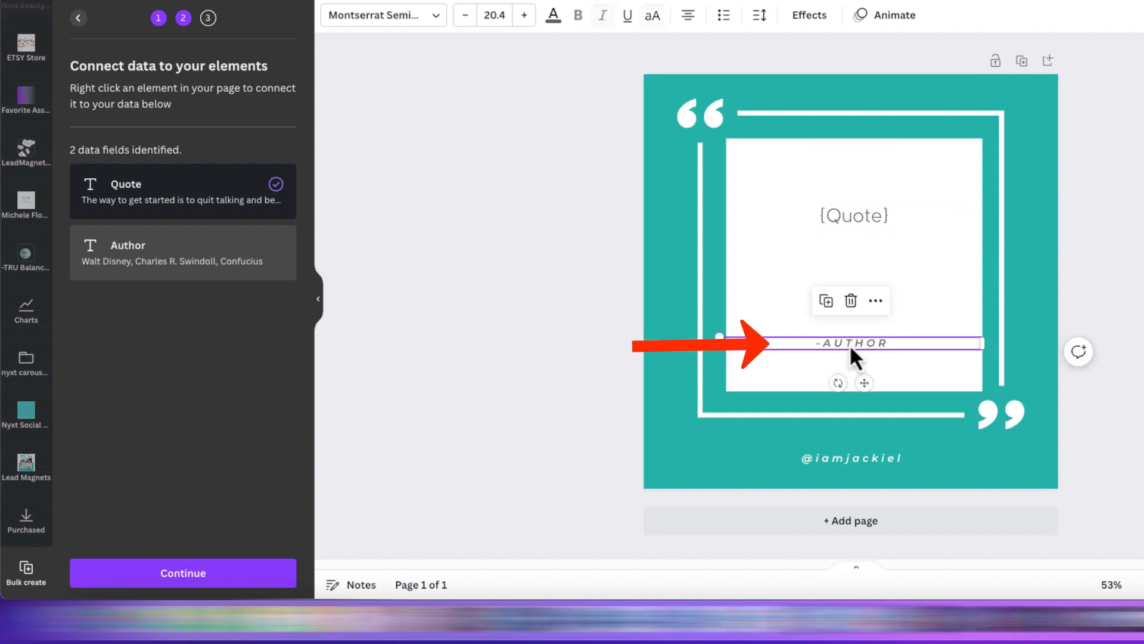
pyautogui.rightClick(851, 343)
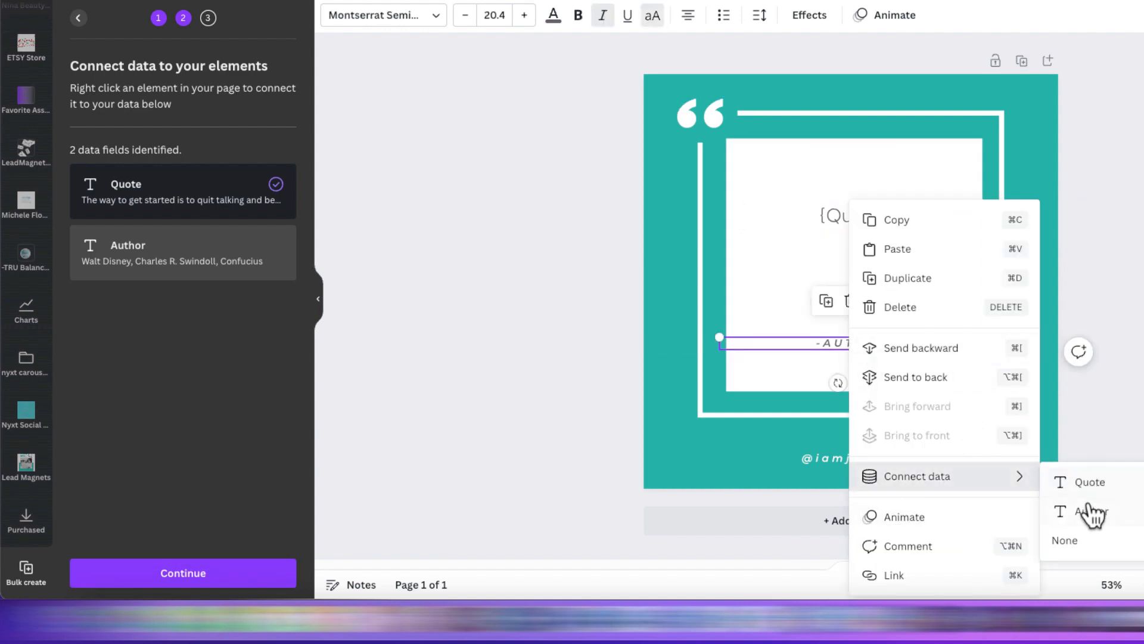
pyautogui.click(1091, 511)
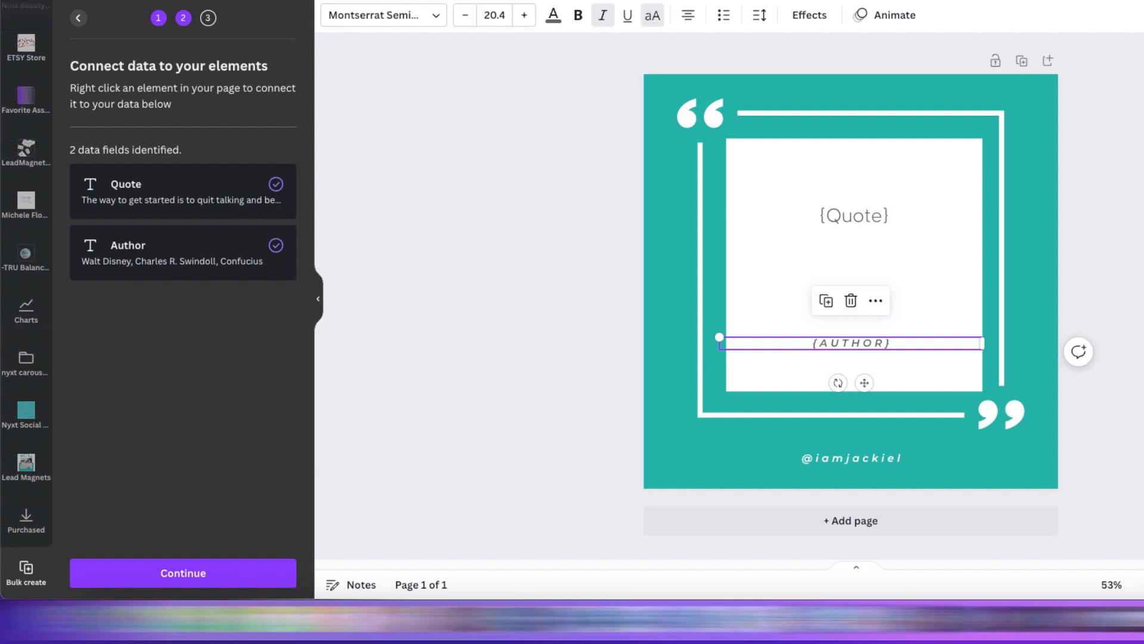
pyautogui.moveTo(189, 527)
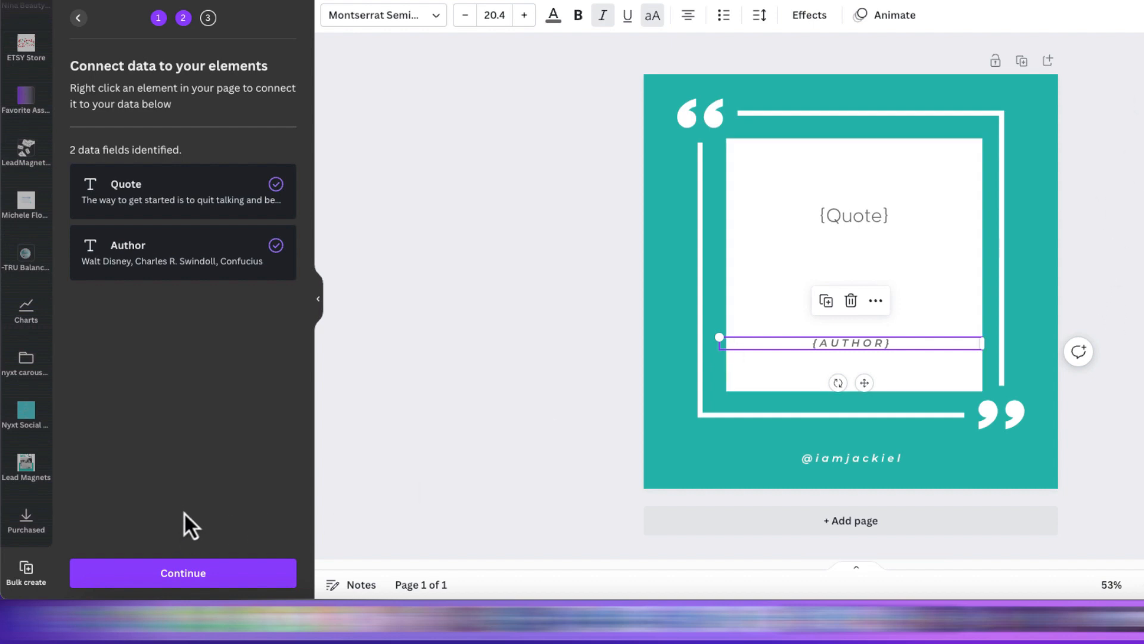
# Step: Generate 10 pages, one per data row, each with its quote and author
pyautogui.click(183, 573)
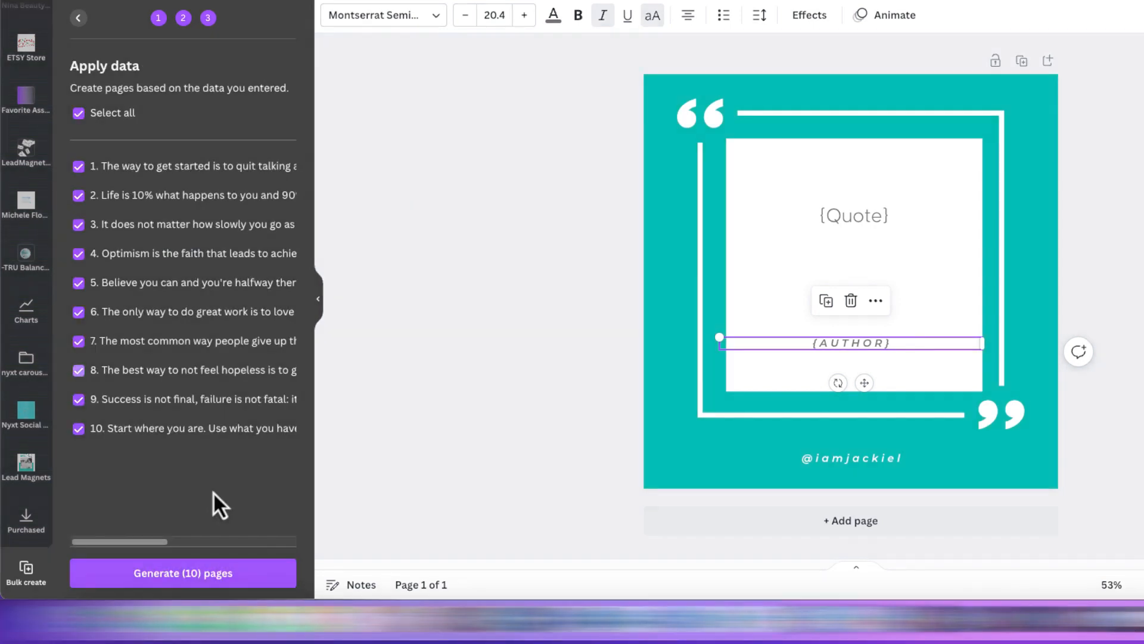
pyautogui.moveTo(258, 567)
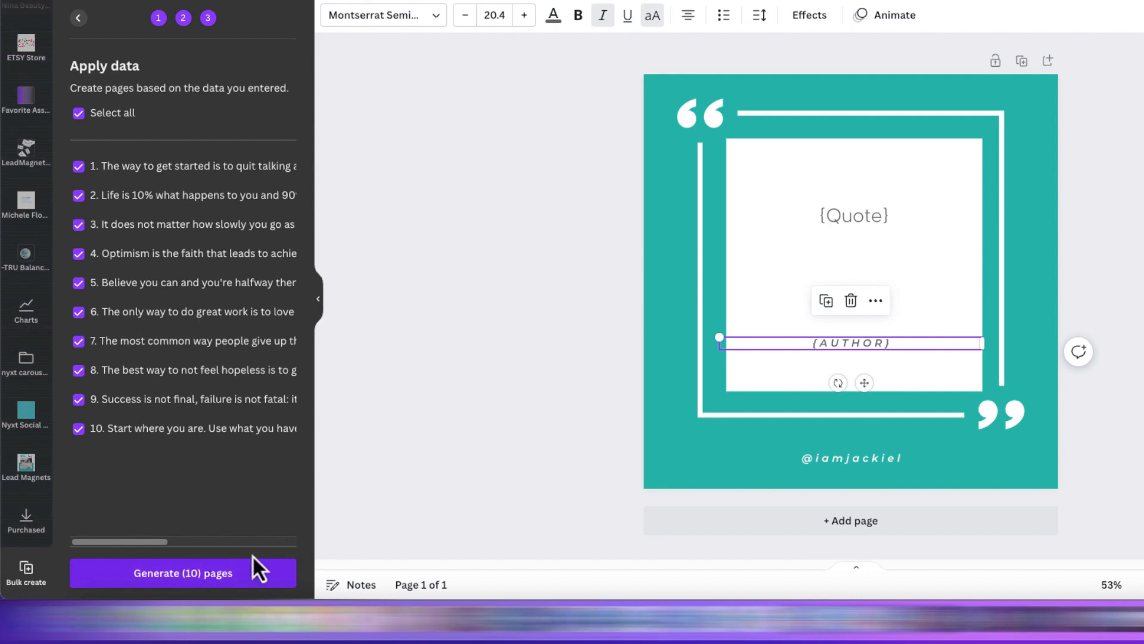
pyautogui.click(182, 572)
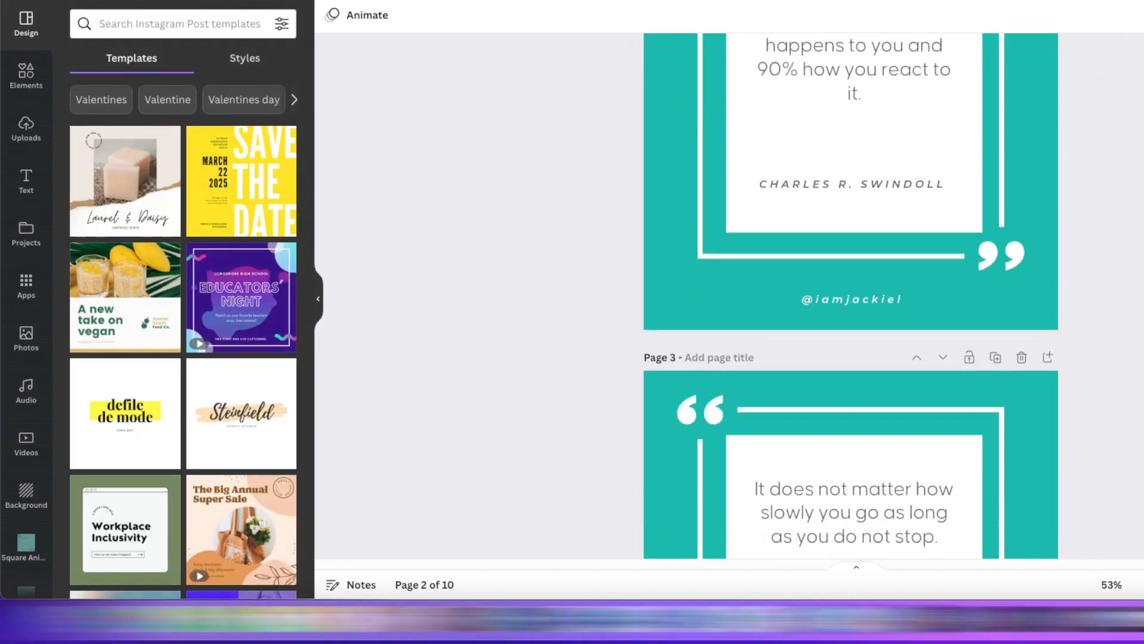